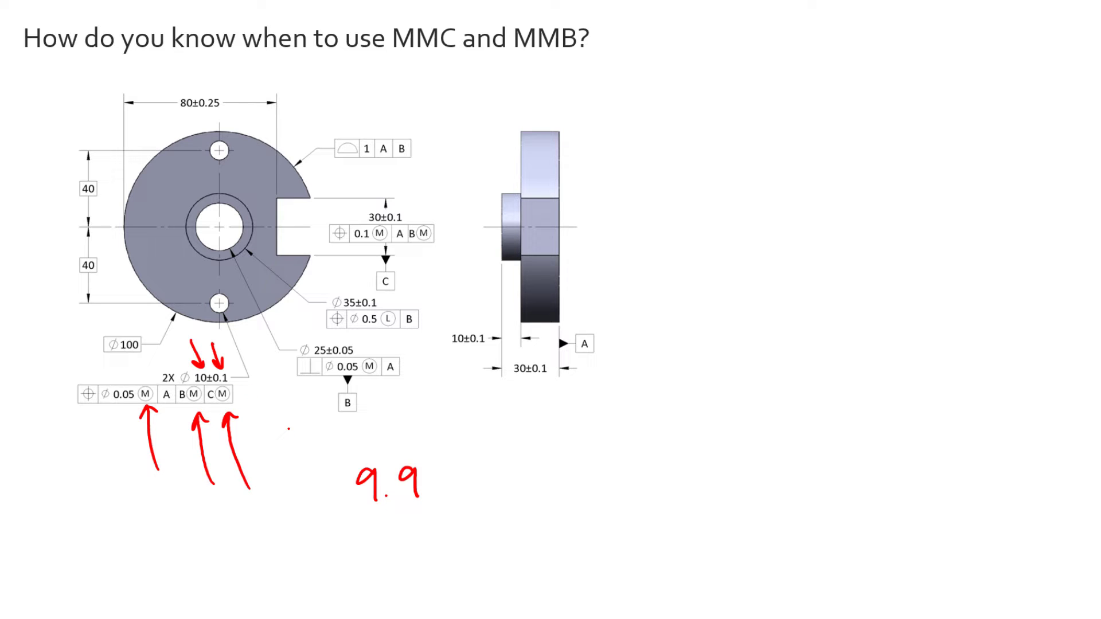
- Annotate the hole size callout with the handwritten value 10.1 in red ink
{"action": "type", "text": "10.1"}
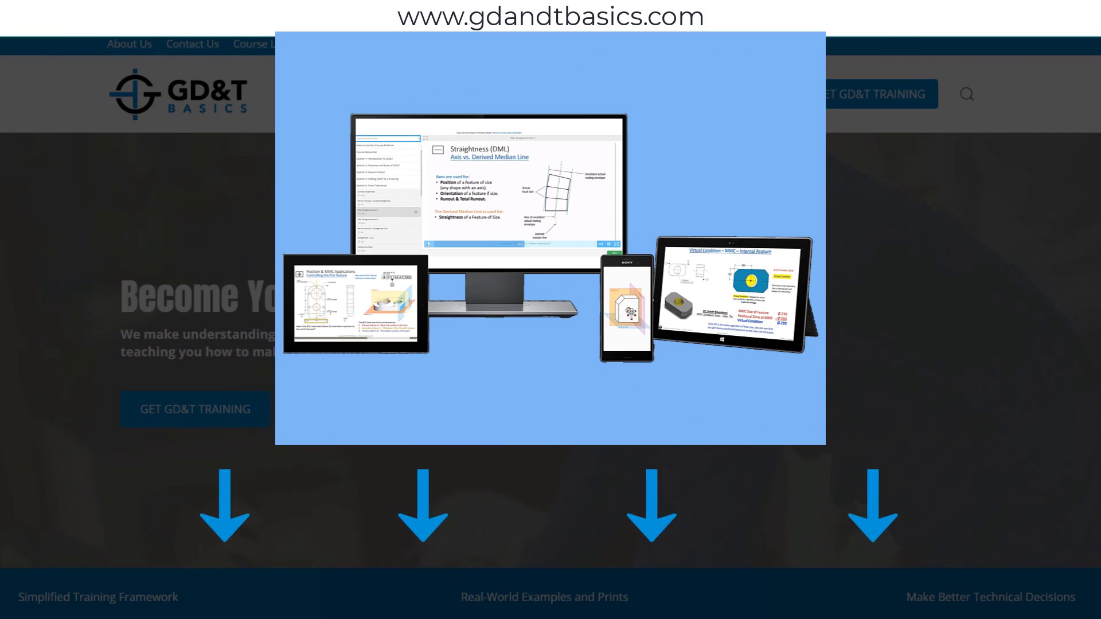
- Show the Free Resources dropdown listing the wall chart, quizzes and blog
{"action": "left_click", "coordinate": [567, 102]}
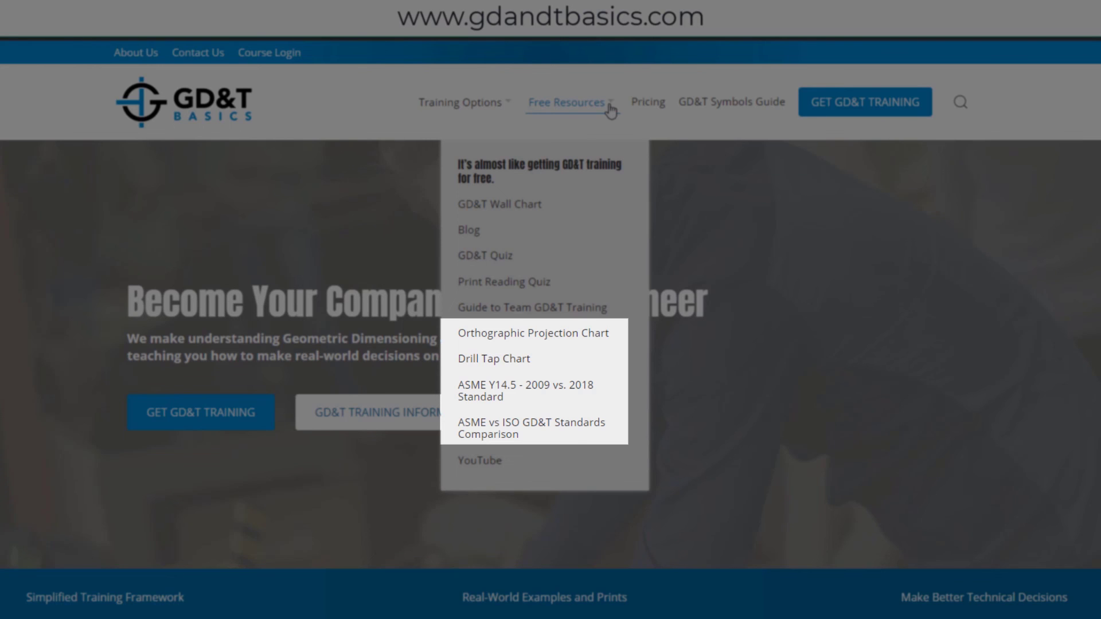
{"action": "mouse_move", "coordinate": [469, 229]}
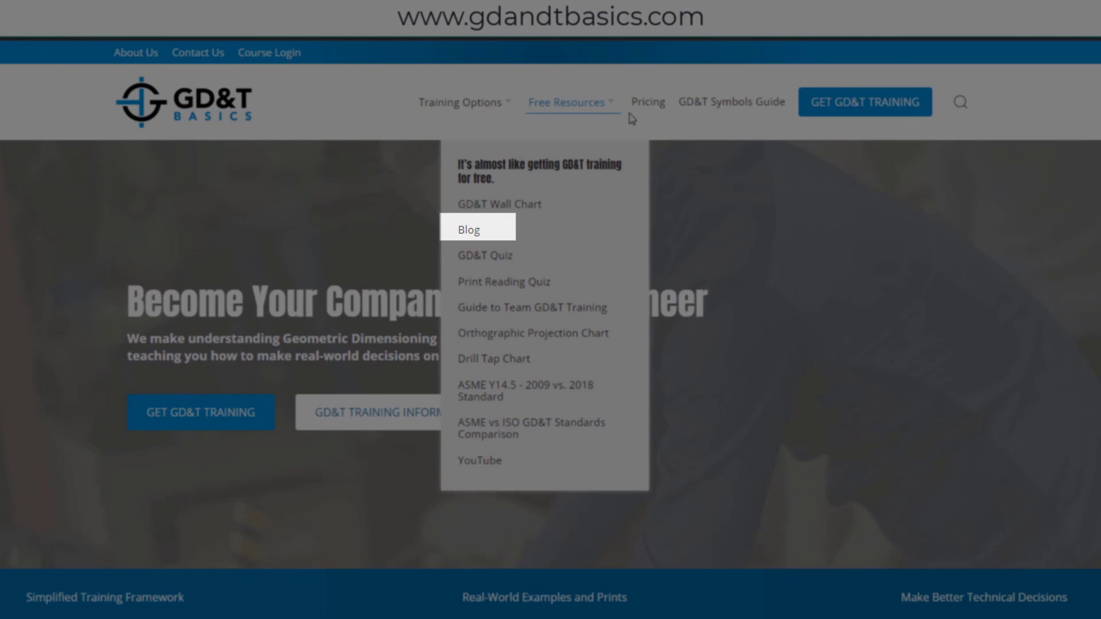